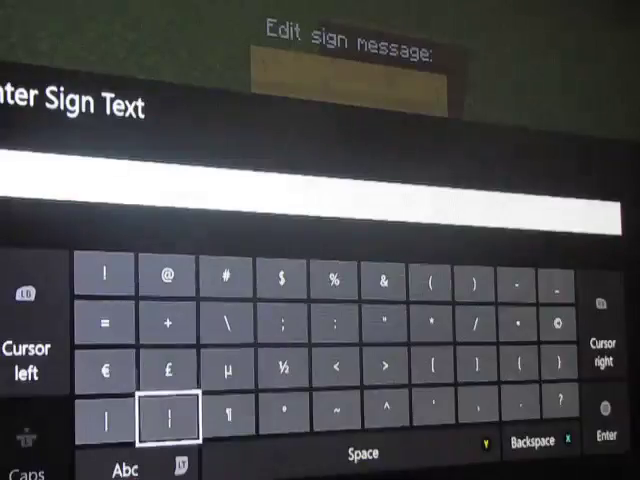
Step: Enter the section symbol § into the sign text from the Symbols page
left_click(236, 418)
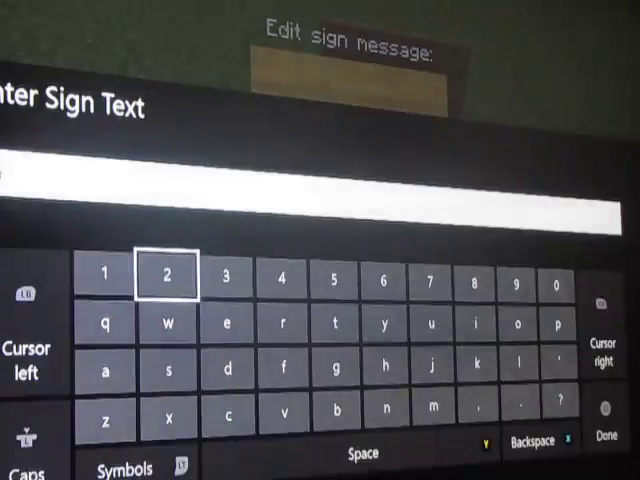
Step: Build colour codes §2 and §4 in the sign text with letters typed between them
left_click(162, 276)
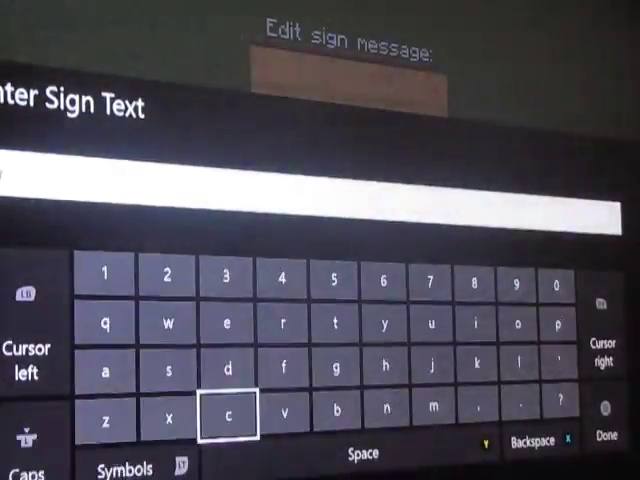
left_click(168, 326)
type("2 w $4")
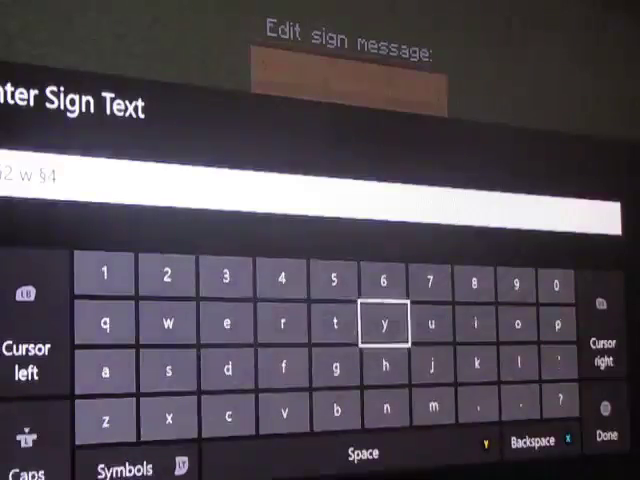
left_click(128, 468)
type(" h §")
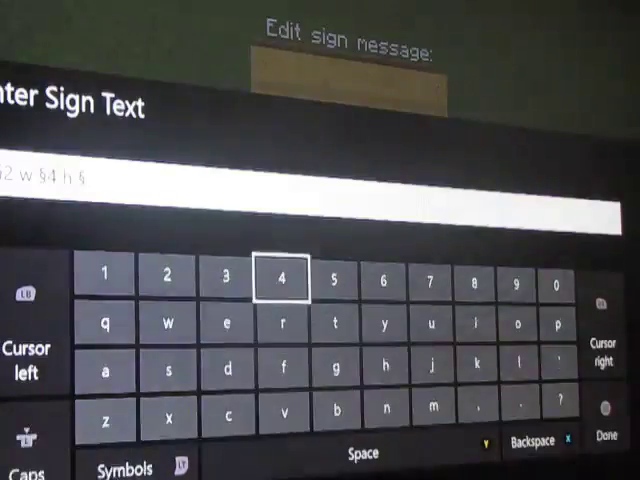
left_click(322, 284)
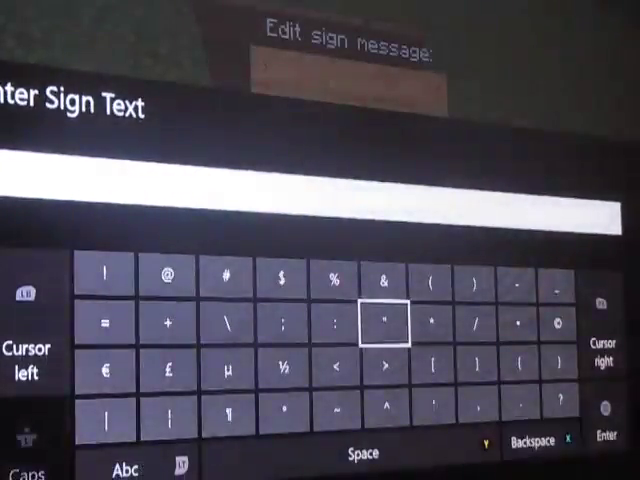
Step: Finish the last coded letters and place the sign showing its coloured, scrambled line
left_click(124, 468)
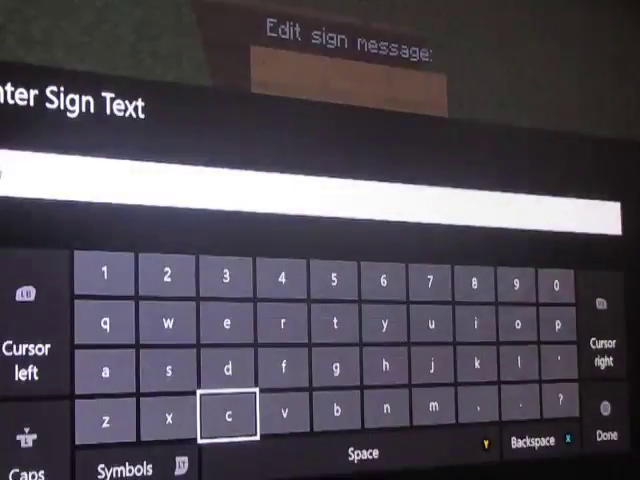
left_click(124, 468)
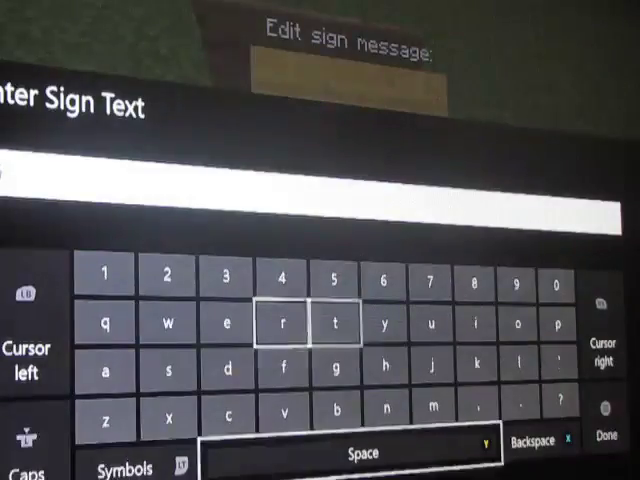
left_click(430, 328)
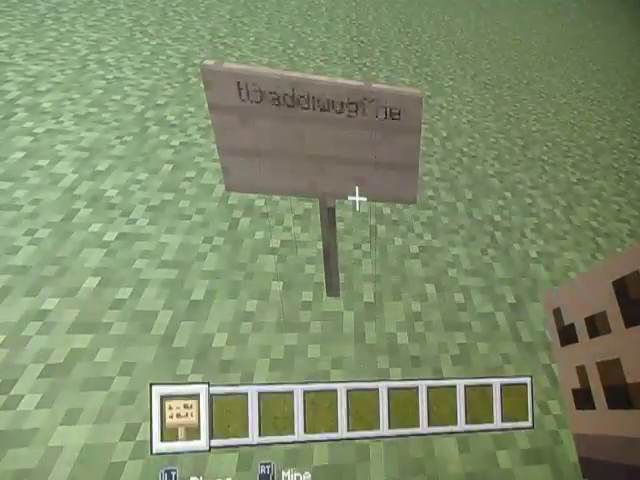
Step: Place a second sign from the hotbar and confirm it with a blank message
left_click(360, 196)
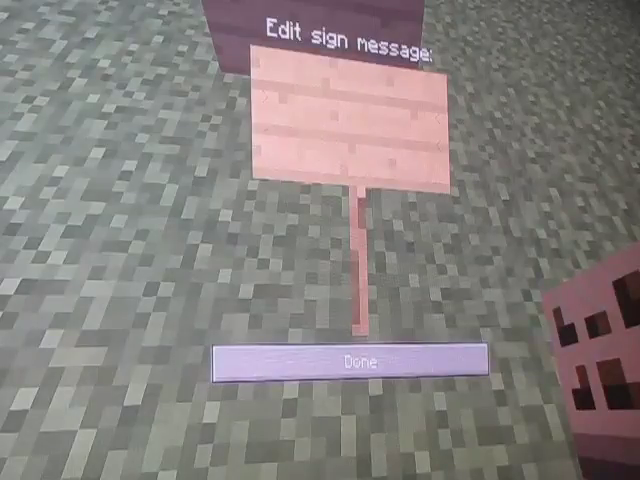
left_click(352, 360)
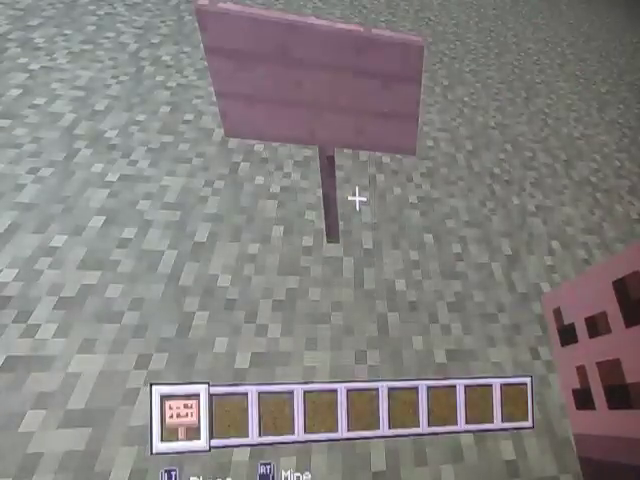